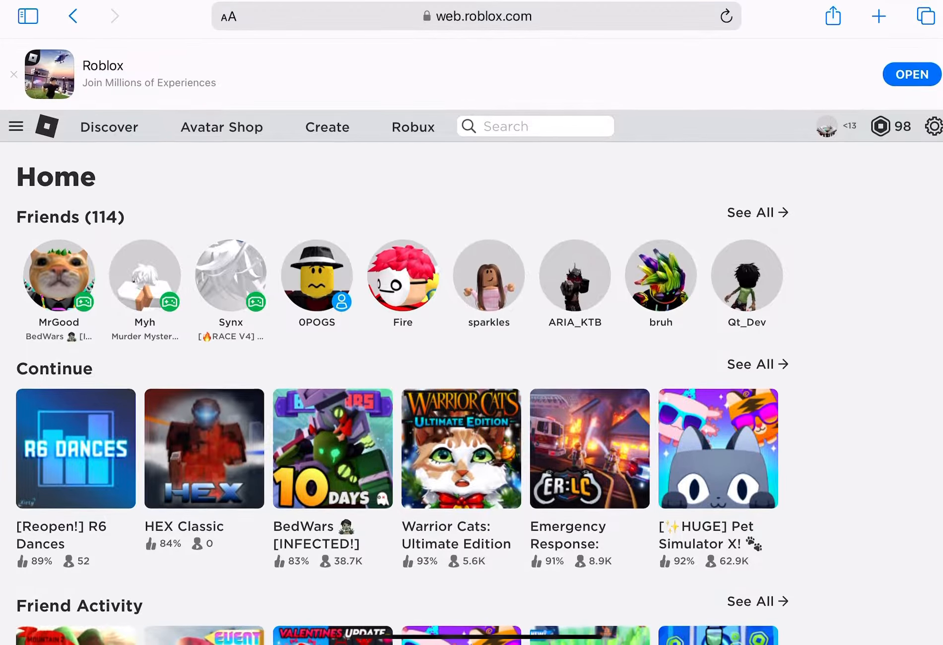
Go to the Avatar Shop from the home page's top navigation bar.
{"action": "left_click", "coordinate": [17, 126]}
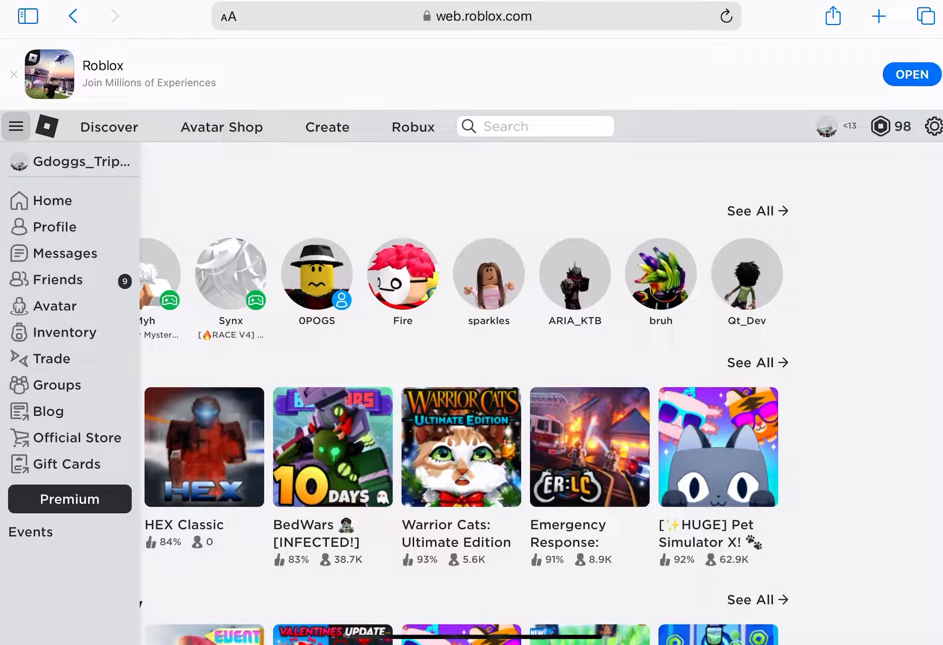
{"action": "left_click", "coordinate": [16, 126]}
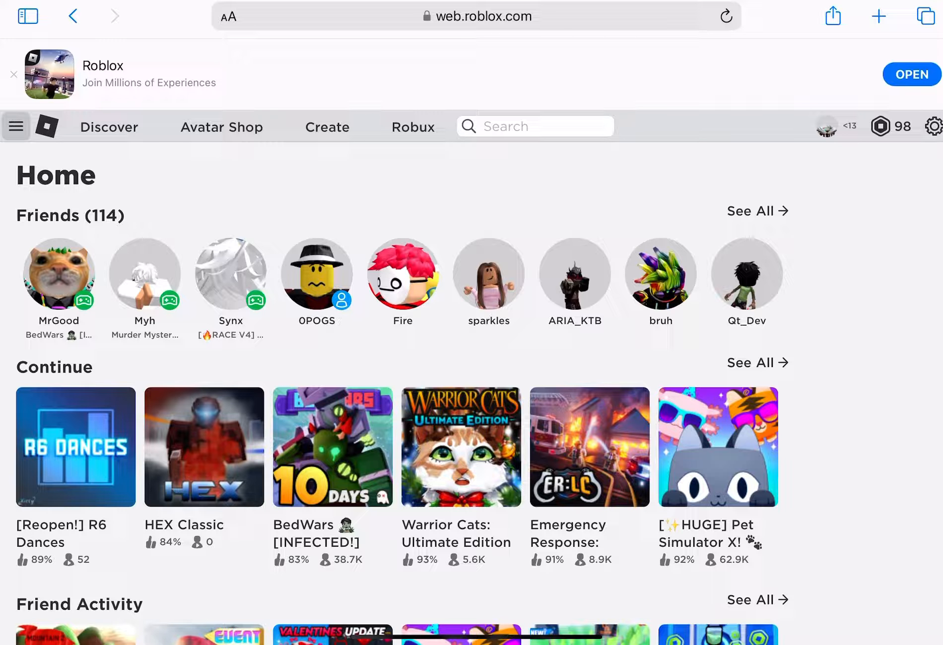
{"action": "left_click", "coordinate": [222, 127]}
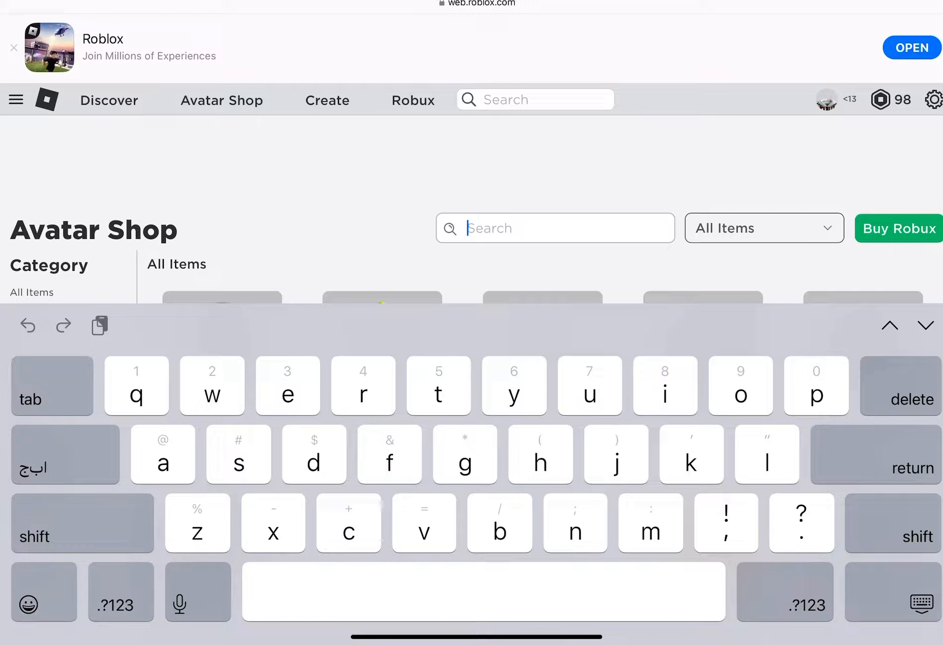
Search the Avatar Shop for 'noob attack mech mobility' and open the Noob Attack - Mech Mobility bundle.
{"action": "type", "text": "mech"}
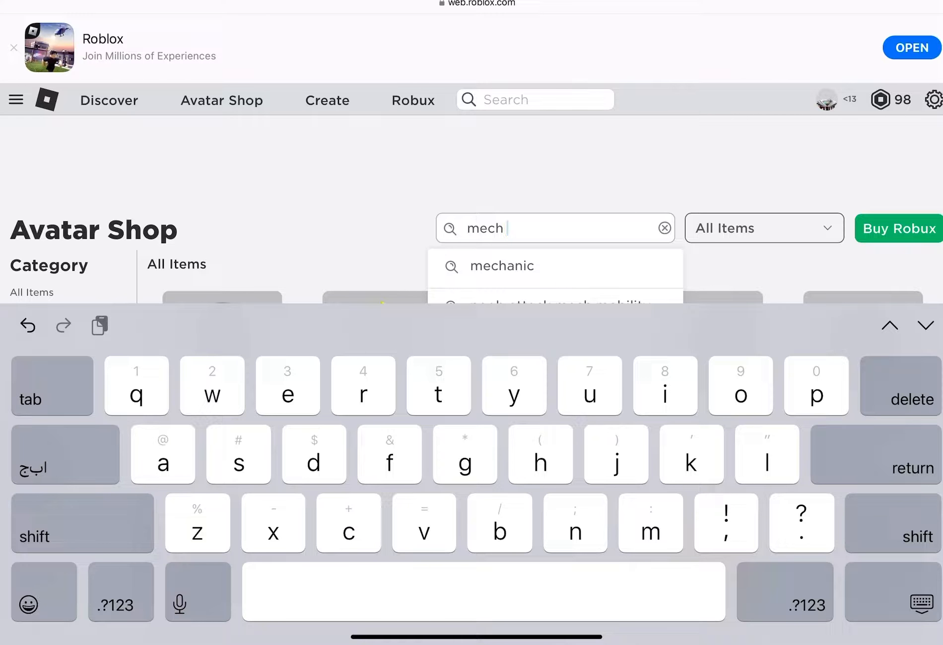
{"action": "left_click", "coordinate": [664, 227]}
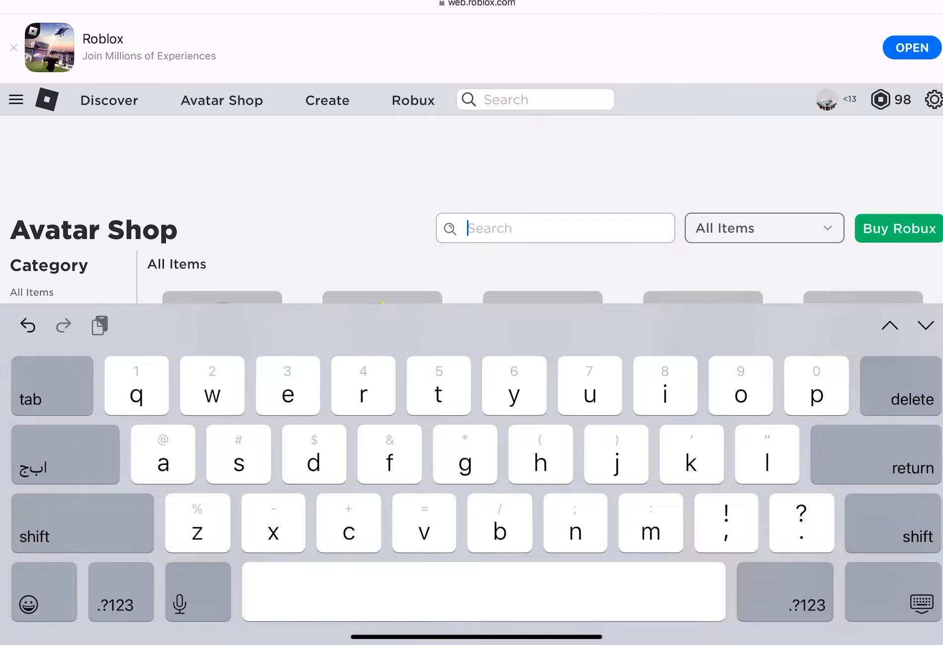
{"action": "type", "text": "noob attack mech"}
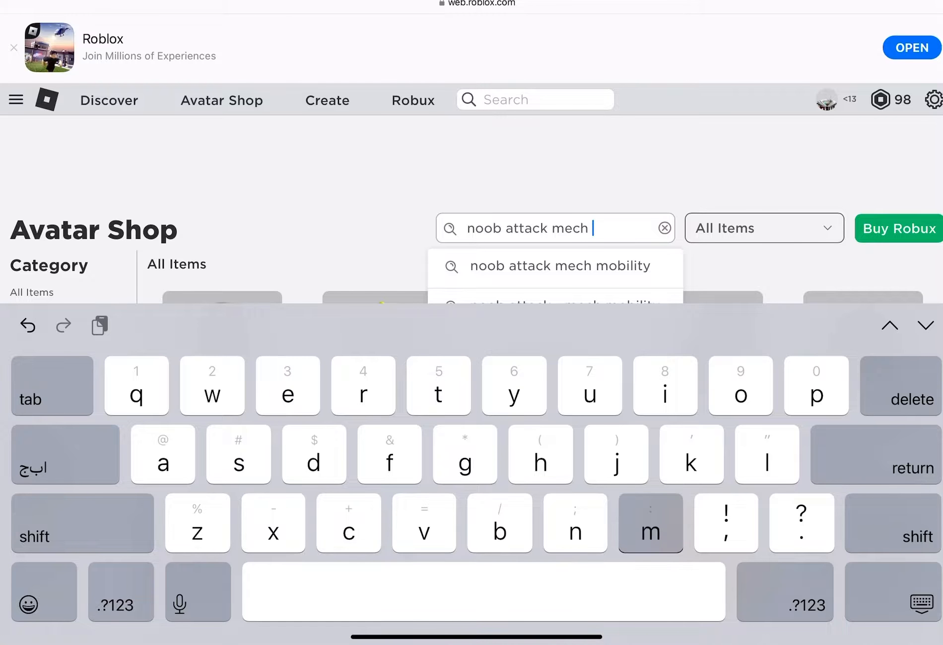
{"action": "left_click", "coordinate": [554, 266]}
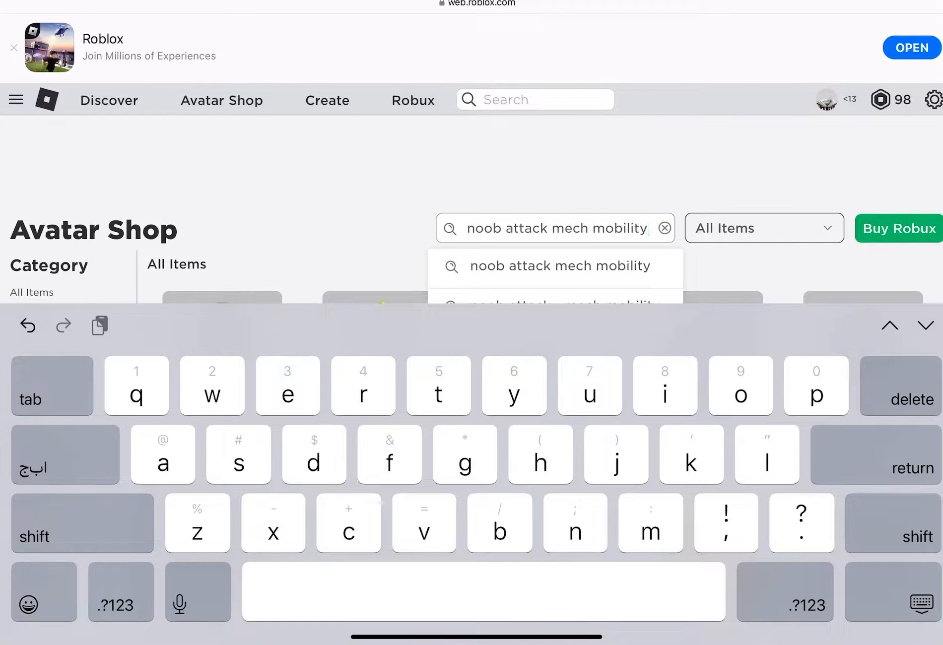
{"action": "left_click", "coordinate": [555, 266]}
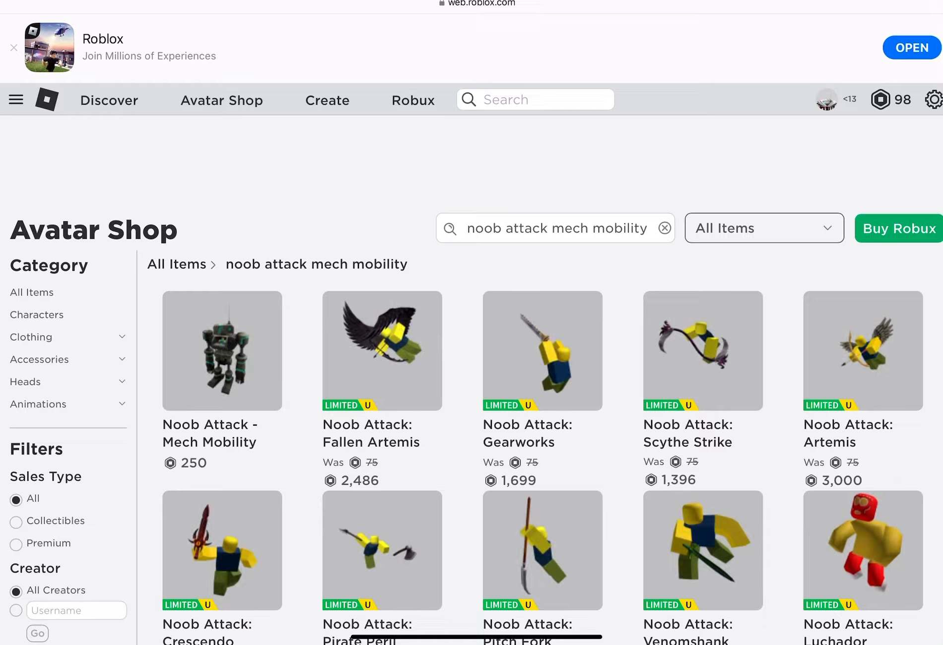
{"action": "left_click", "coordinate": [221, 351]}
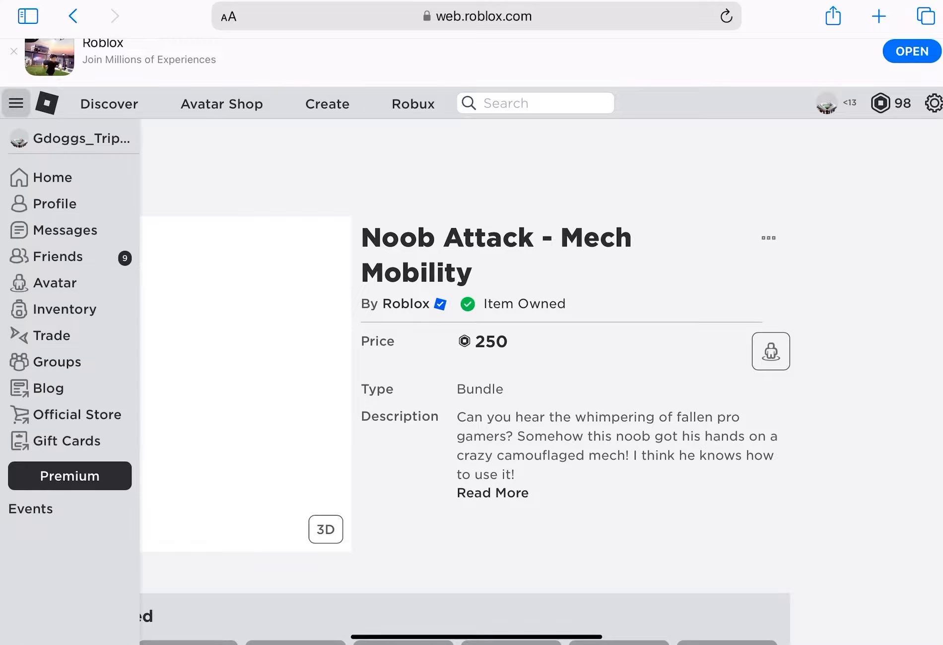
Load the web Avatar Editor from the Avatar side-menu link, past the Open Roblox App notice.
{"action": "left_click", "coordinate": [14, 58]}
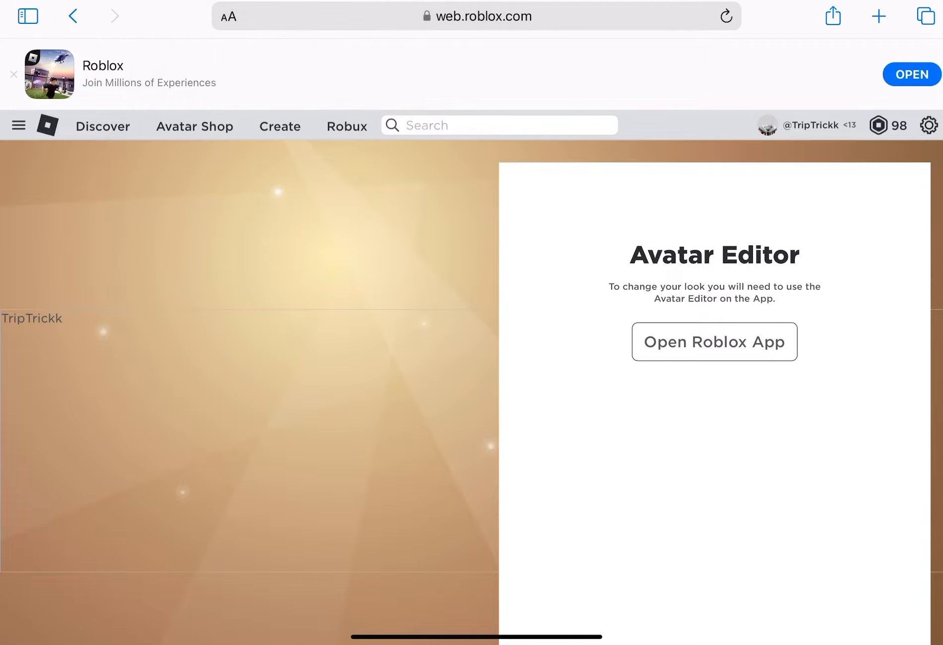
{"action": "left_click", "coordinate": [227, 16]}
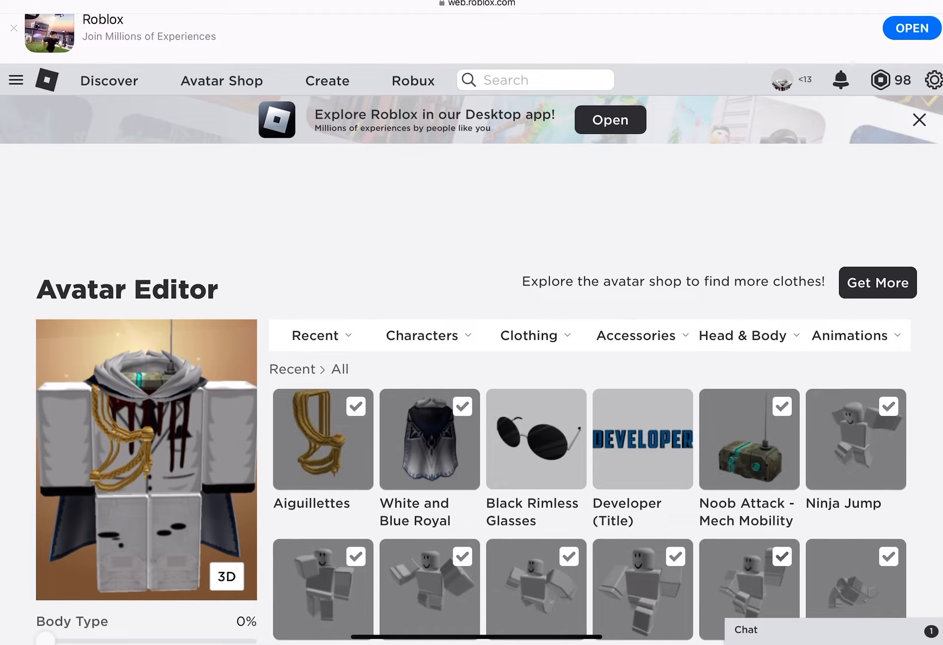
Unequip the White and Blue Royal cape from the avatar's worn items.
{"action": "scroll", "scroll_direction": "down", "scroll_amount": 3}
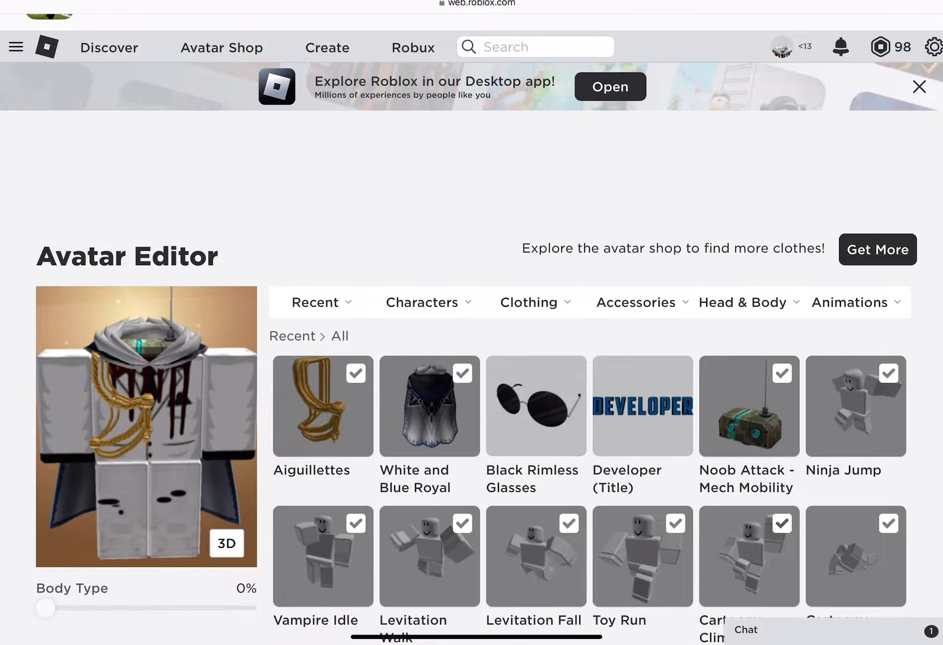
{"action": "left_click", "coordinate": [742, 303]}
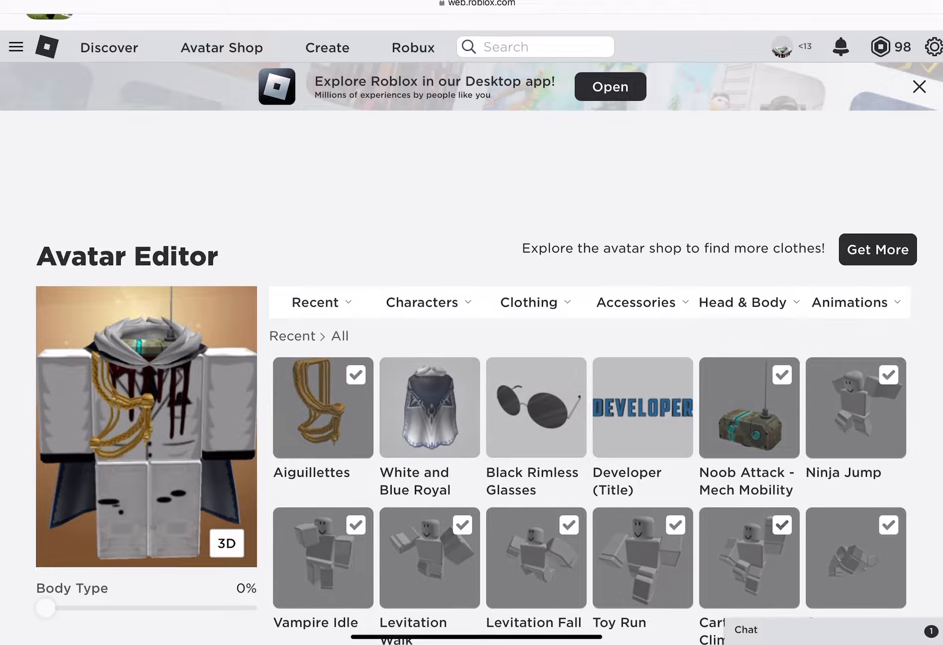
{"action": "scroll", "scroll_direction": "down", "scroll_amount": 3}
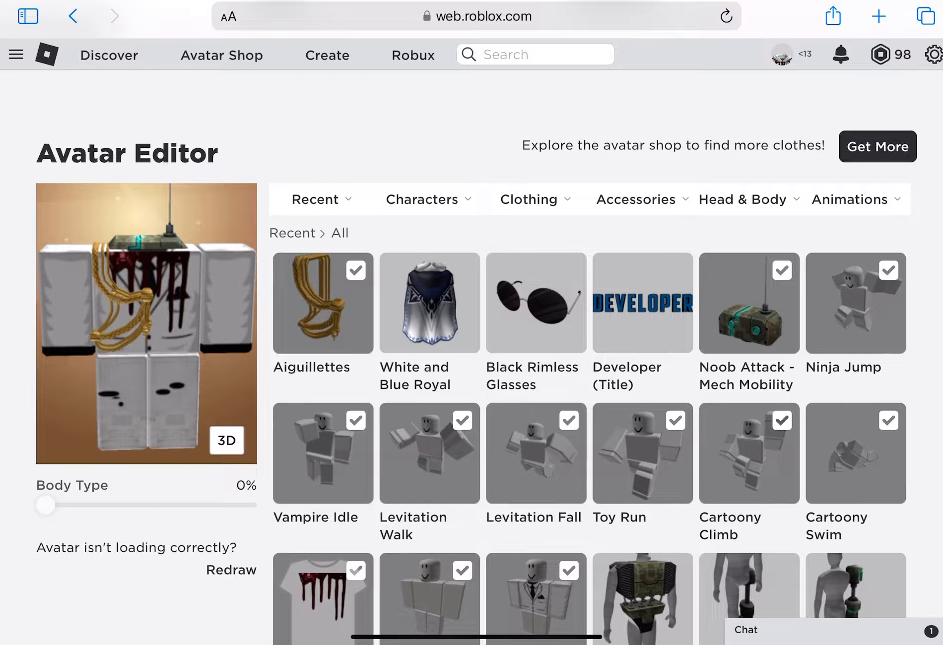
Switch the avatar body type to R6 under Head & Body > Scale.
{"action": "left_click", "coordinate": [741, 199]}
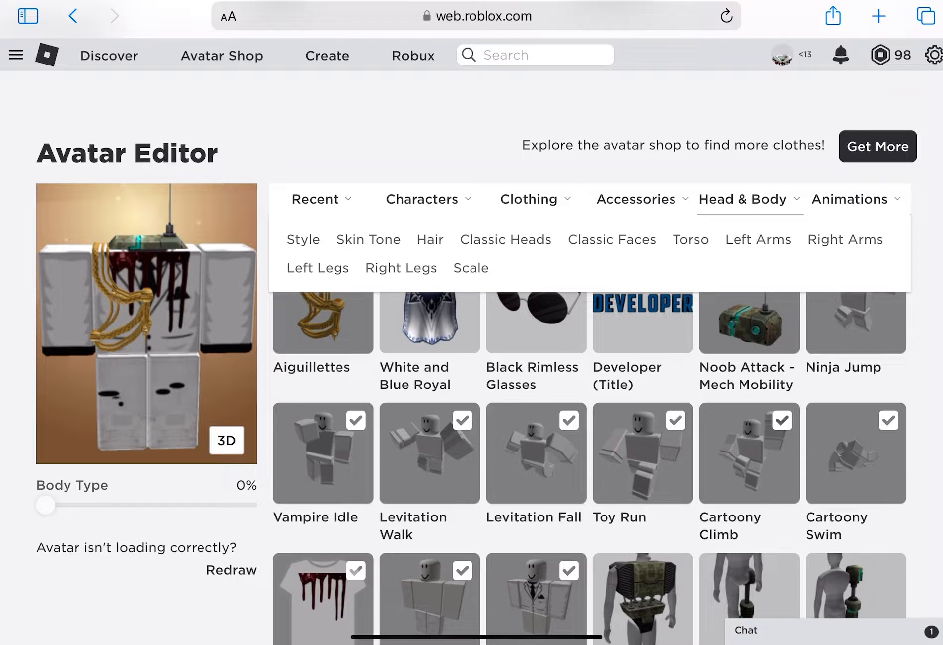
{"action": "left_click", "coordinate": [470, 267]}
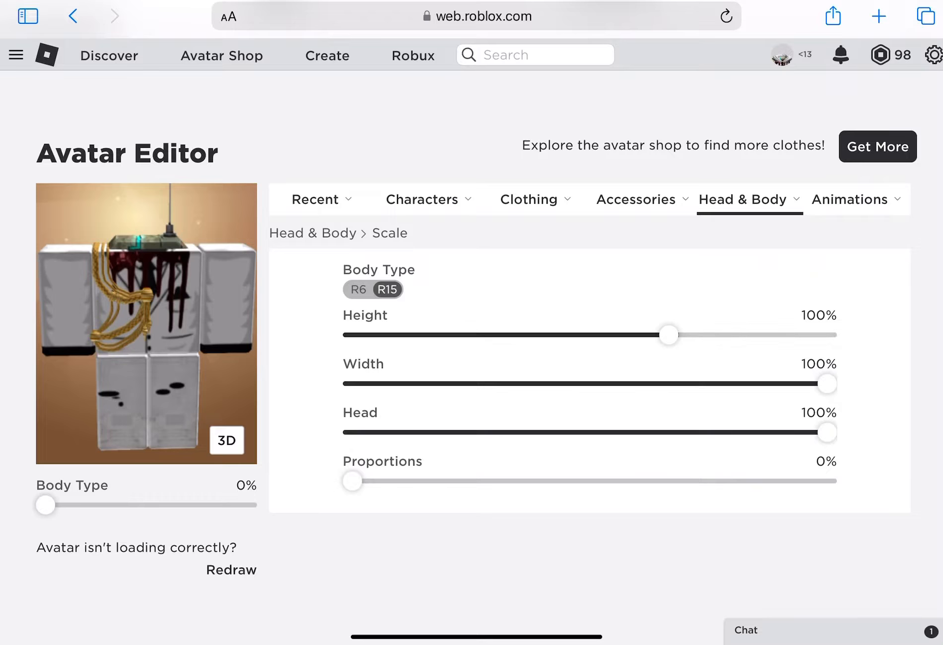
{"action": "left_click", "coordinate": [357, 289]}
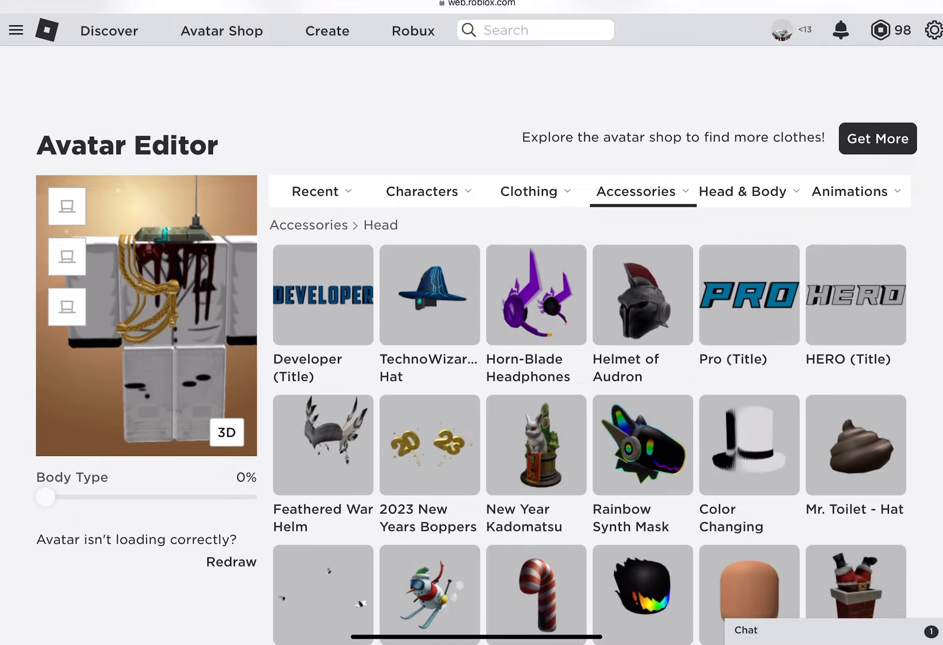
Equip the Noob Attack - Mech Mobility head from Head & Body > Classic Heads.
{"action": "left_click", "coordinate": [742, 191]}
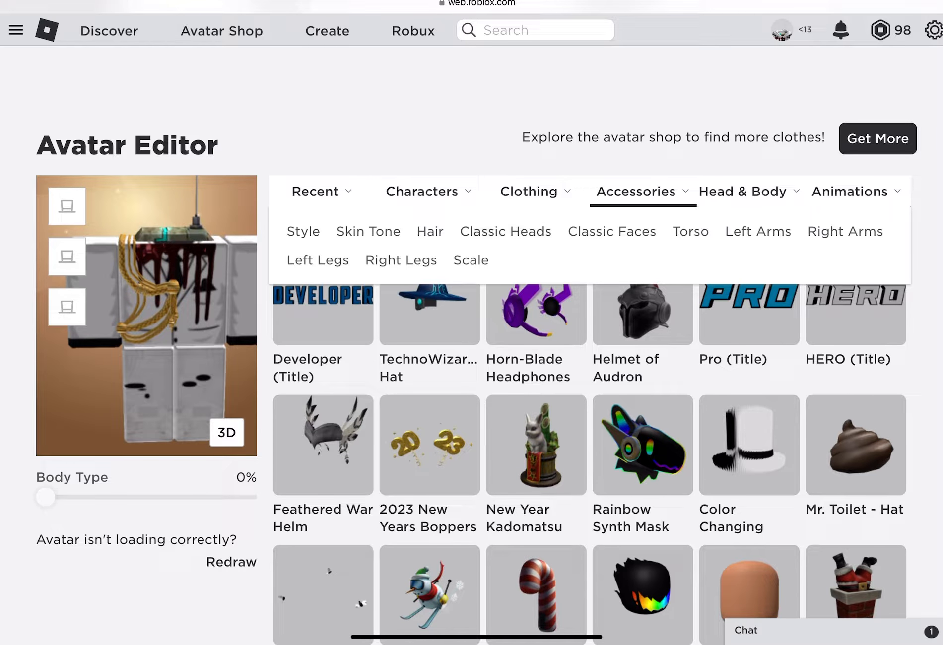
{"action": "left_click", "coordinate": [505, 231]}
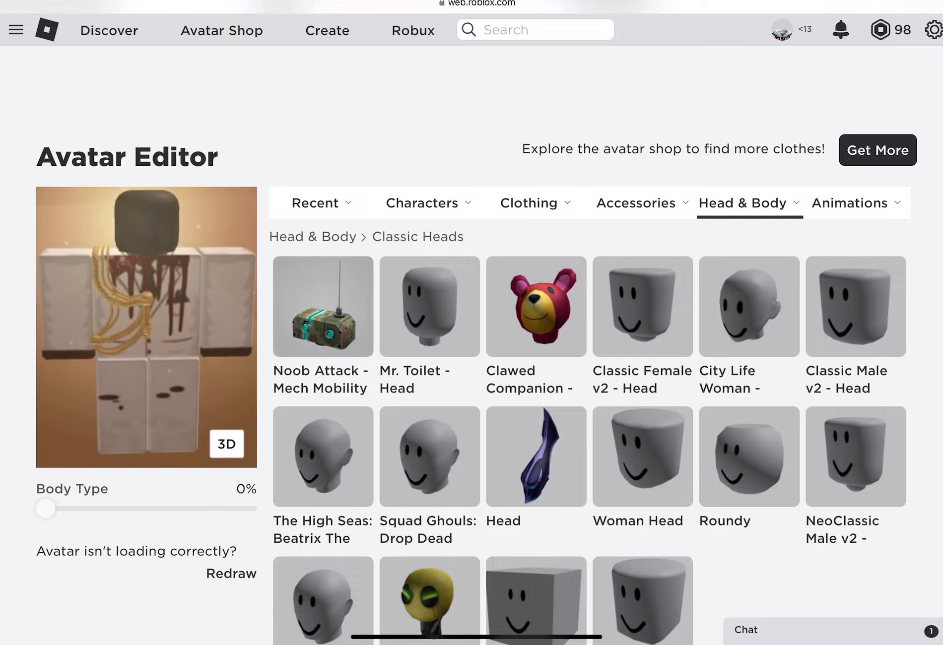
{"action": "left_click", "coordinate": [322, 306]}
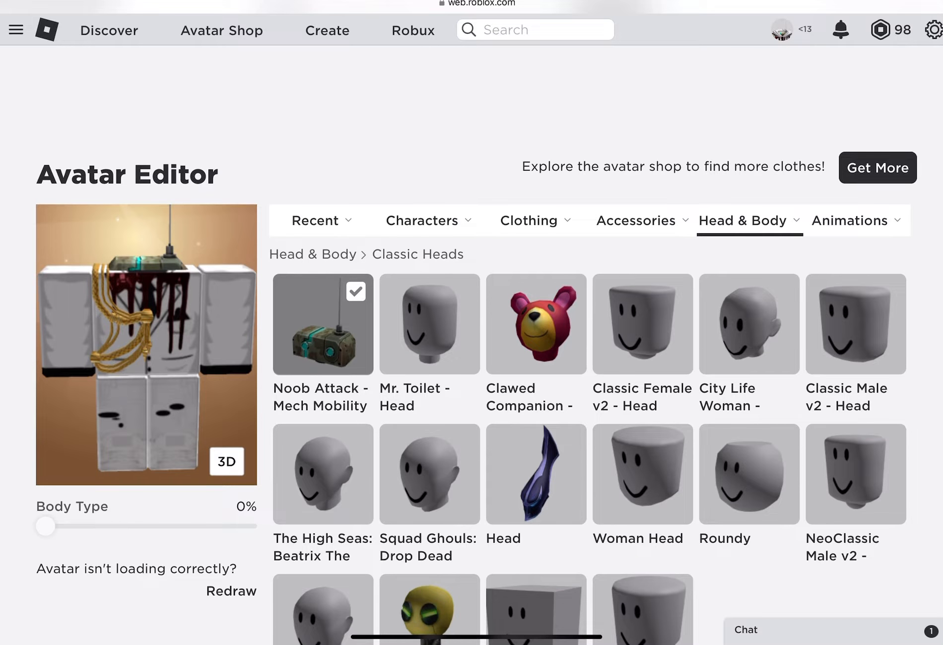
{"action": "left_click", "coordinate": [636, 220]}
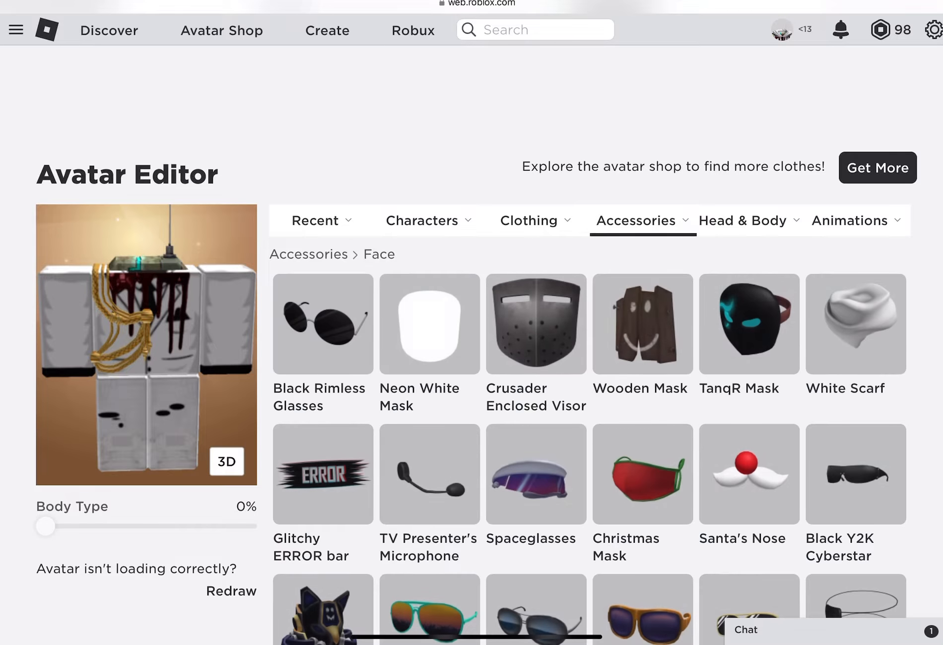
Wear Black Rimless Glasses, try on and remove the Purple Winter Scarf, then browse back accessories.
{"action": "left_click", "coordinate": [322, 325]}
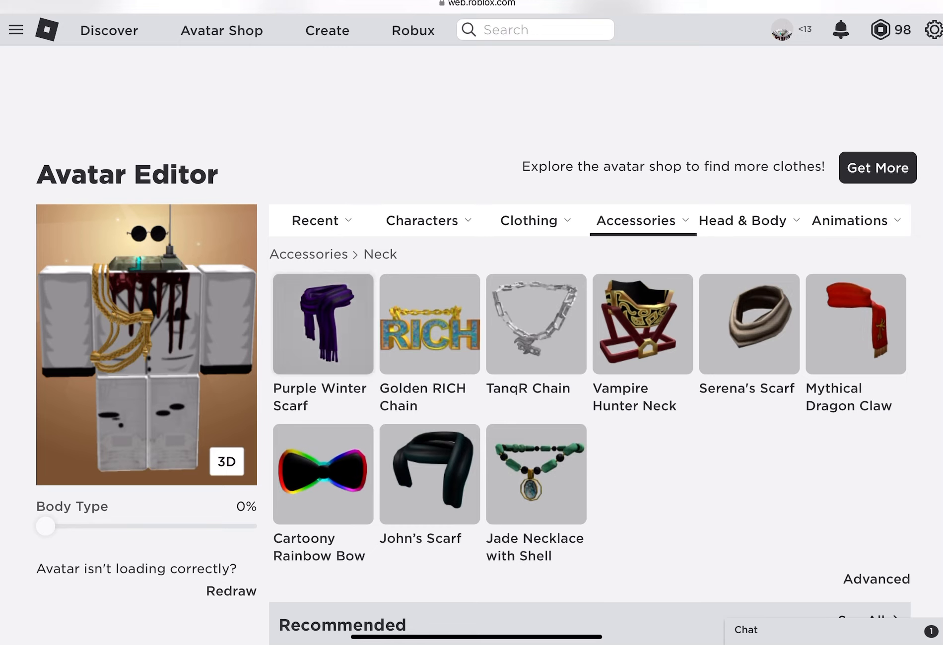
{"action": "left_click", "coordinate": [322, 324]}
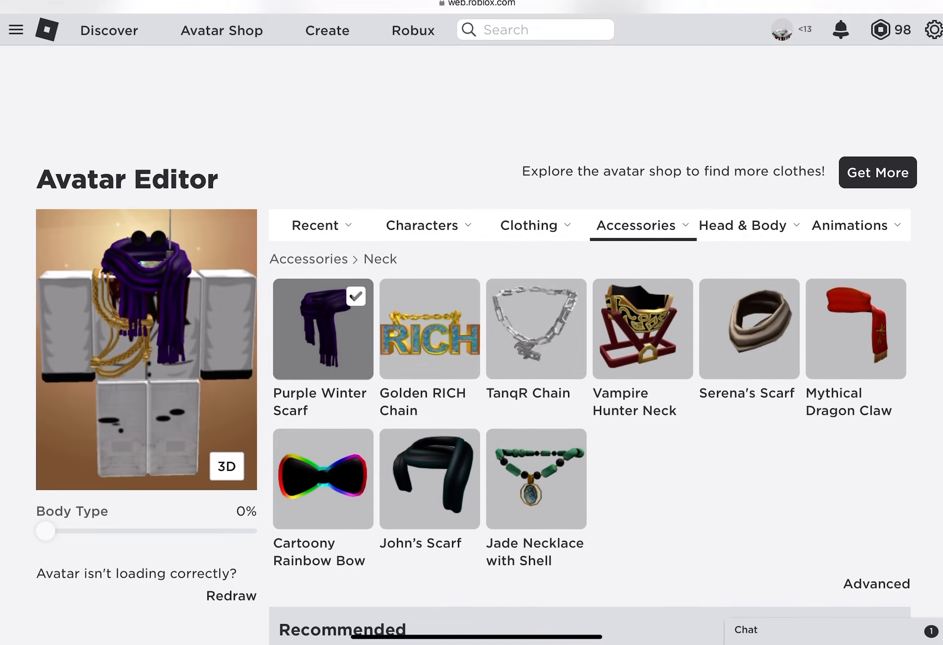
{"action": "left_click", "coordinate": [322, 329]}
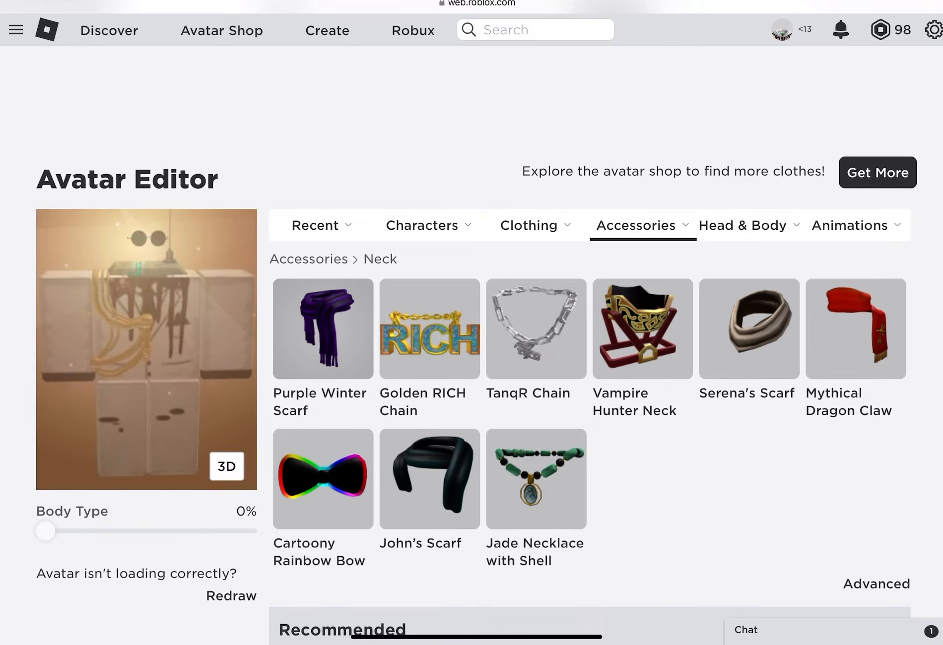
{"action": "left_click", "coordinate": [635, 225]}
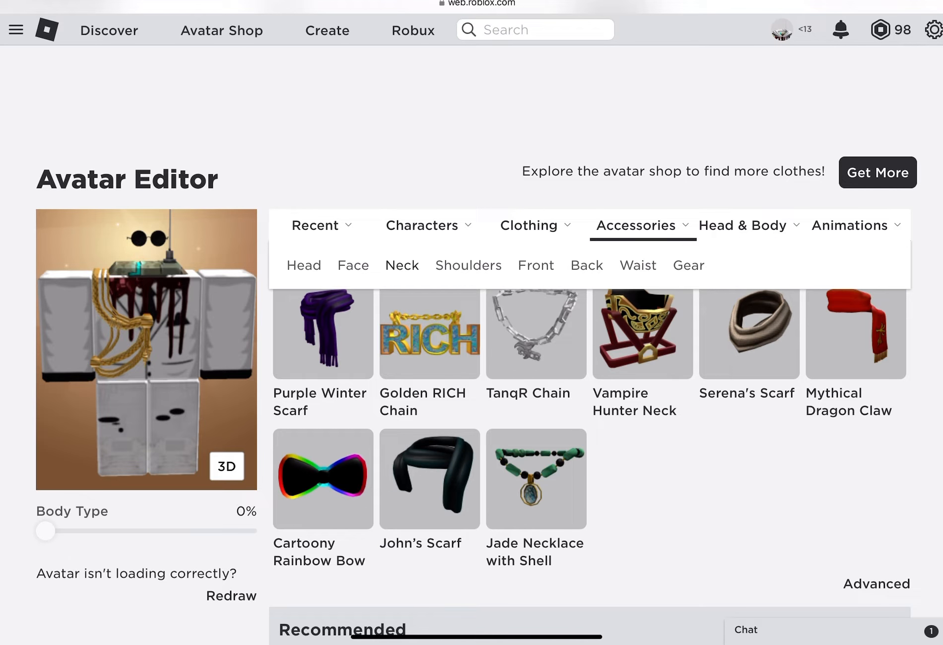
{"action": "left_click", "coordinate": [586, 265]}
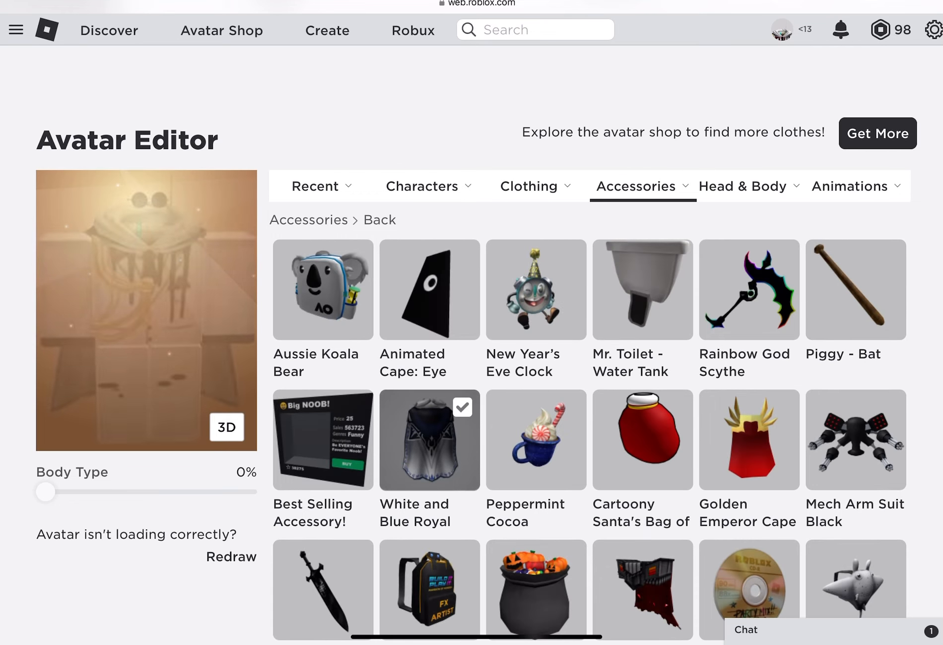
{"action": "left_click", "coordinate": [226, 427]}
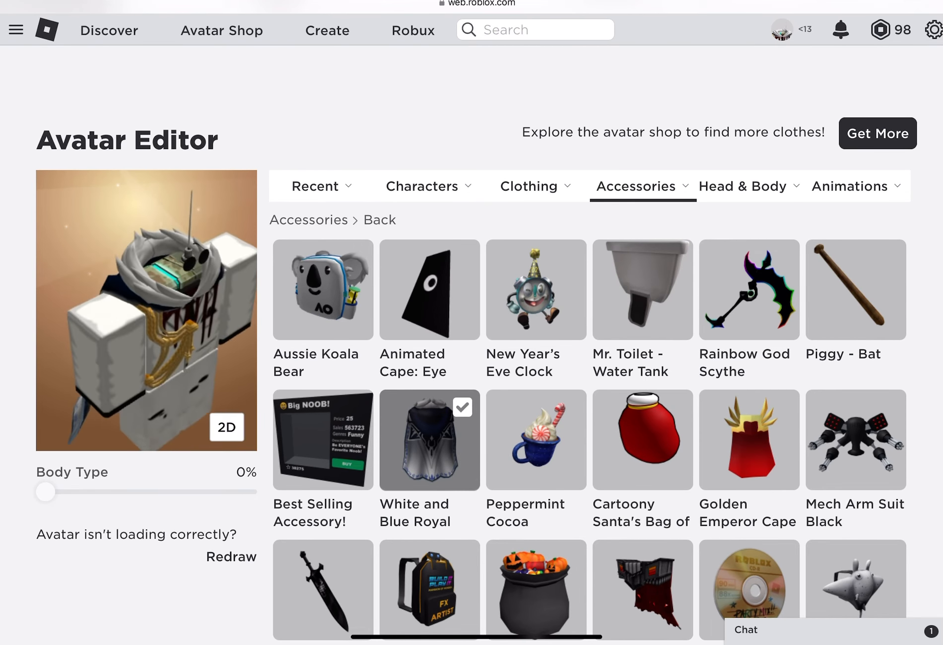
{"action": "left_click", "coordinate": [226, 427]}
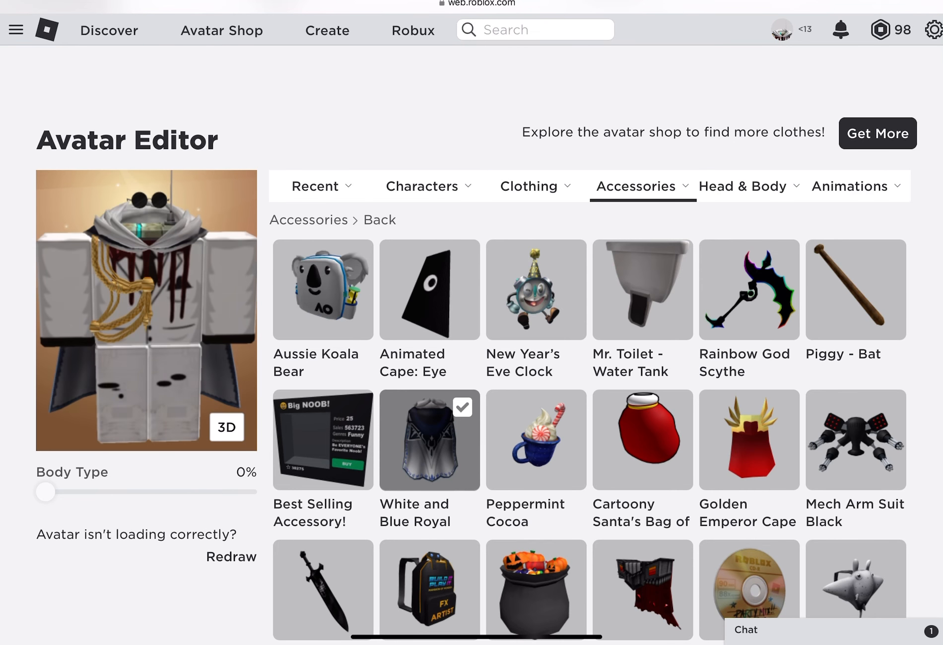